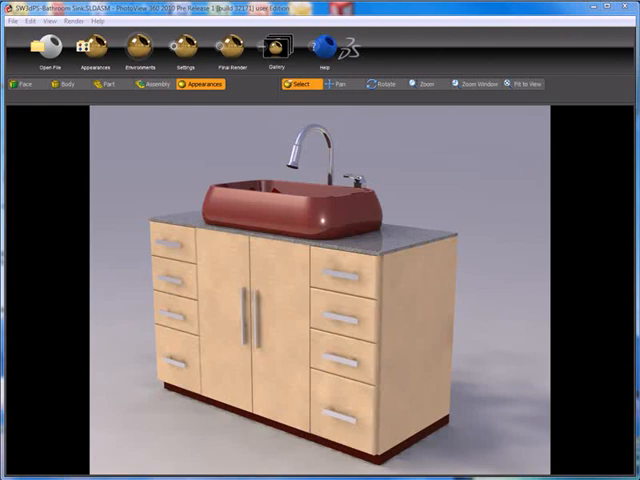
# - Open the Environments palette and scroll down to the kitchen environment thumbnail
pyautogui.click(139, 50)
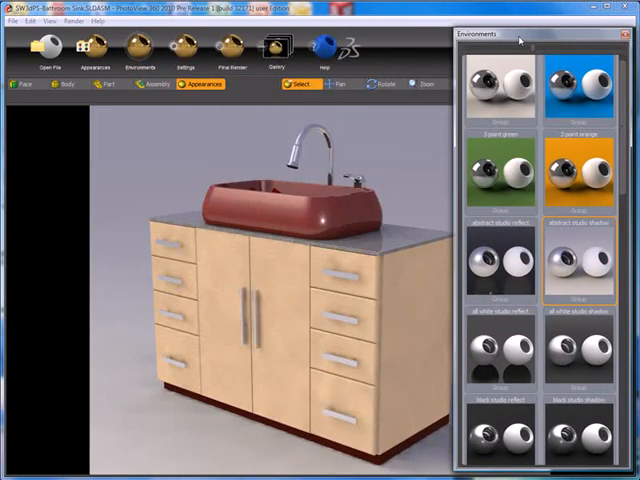
pyautogui.scroll(-3)
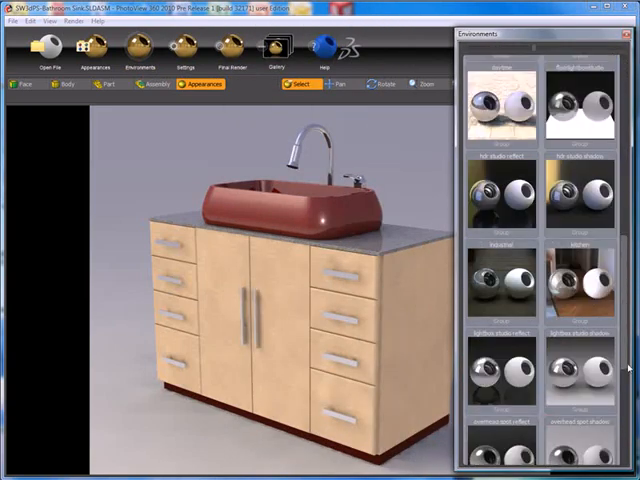
pyautogui.scroll(-3)
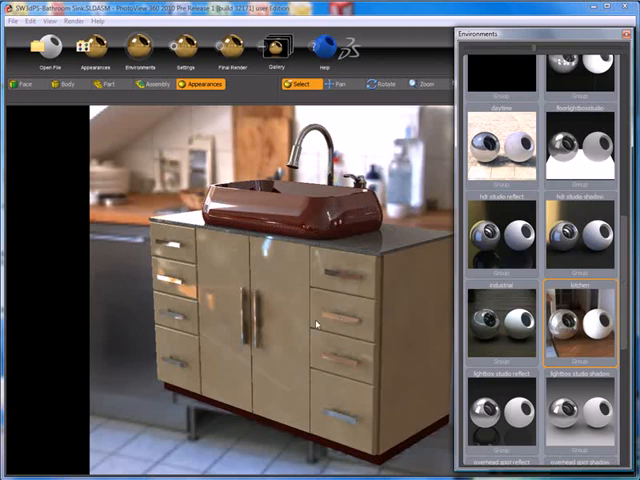
pyautogui.moveTo(210, 328)
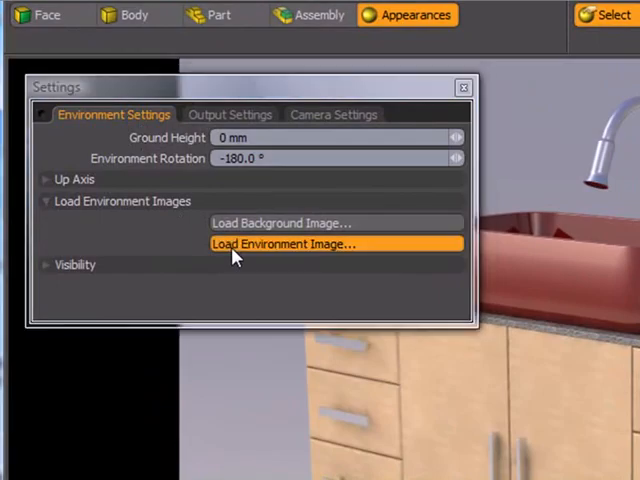
# - Load Bath_Large.hdr as the environment image and close the Settings window
pyautogui.click(283, 243)
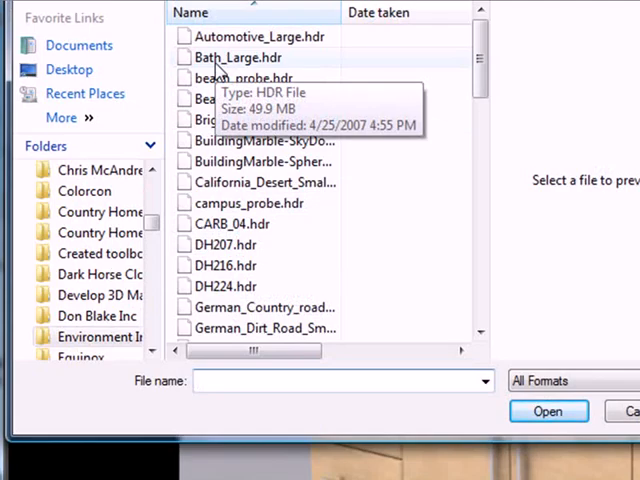
pyautogui.click(238, 57)
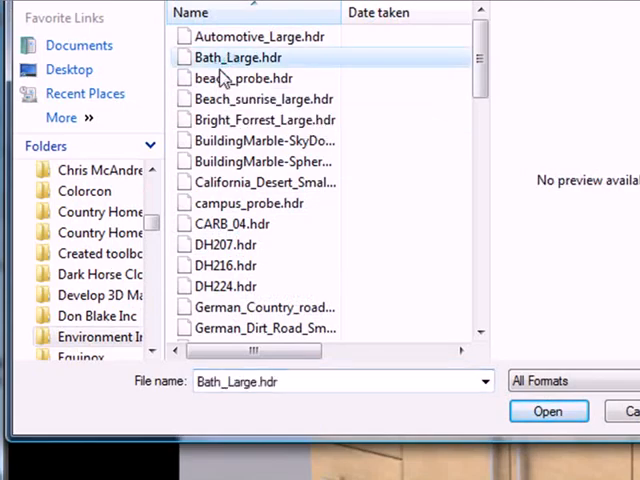
pyautogui.click(548, 411)
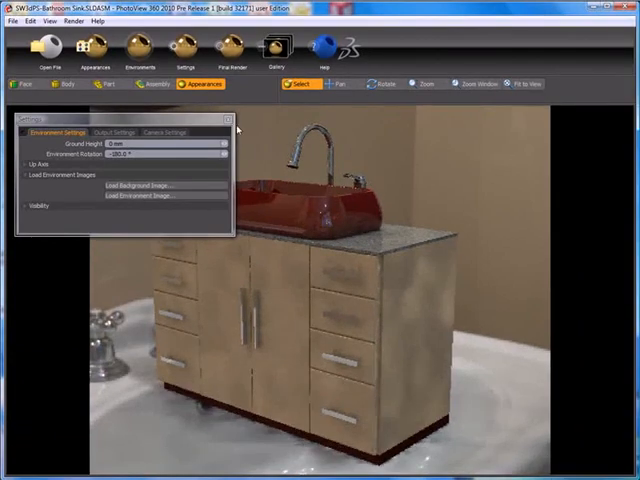
pyautogui.click(237, 120)
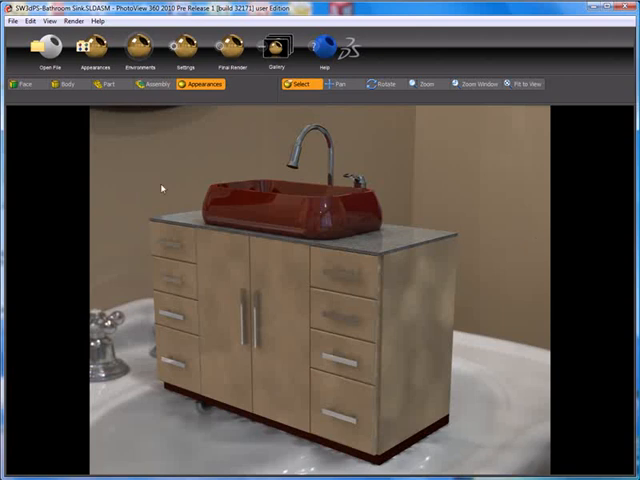
pyautogui.moveTo(143, 301)
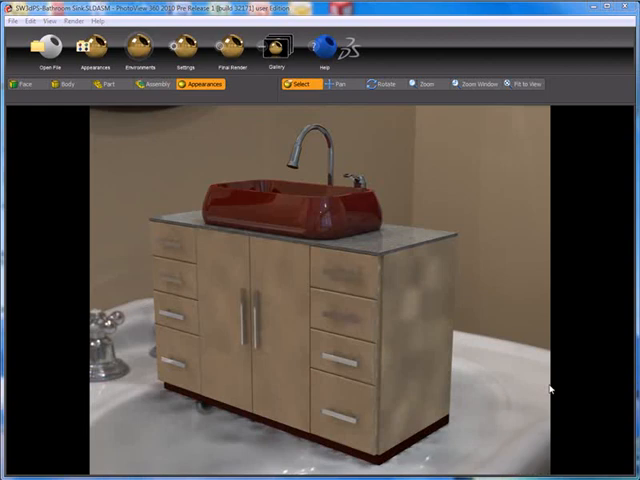
pyautogui.moveTo(397, 330)
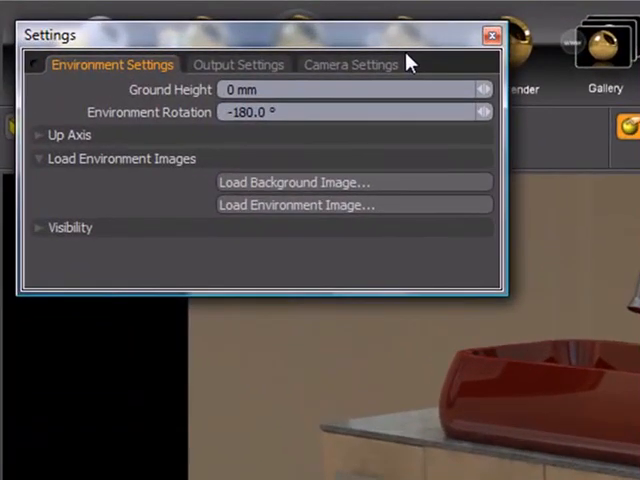
pyautogui.moveTo(155, 115)
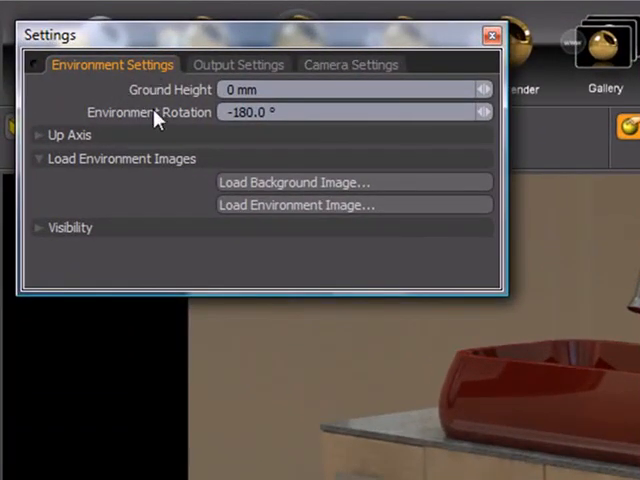
pyautogui.moveTo(180, 125)
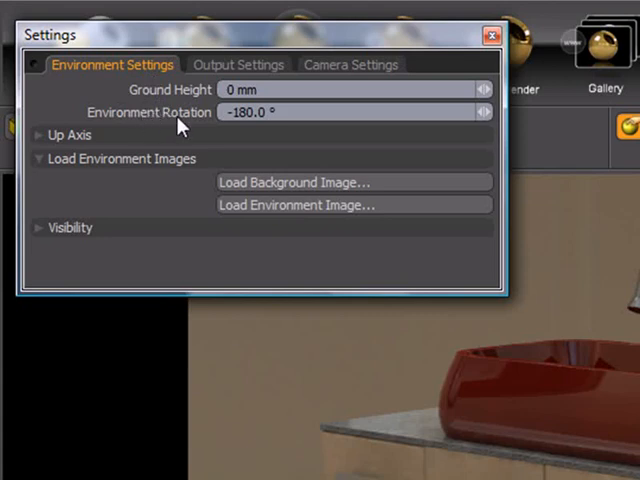
pyautogui.moveTo(185, 124)
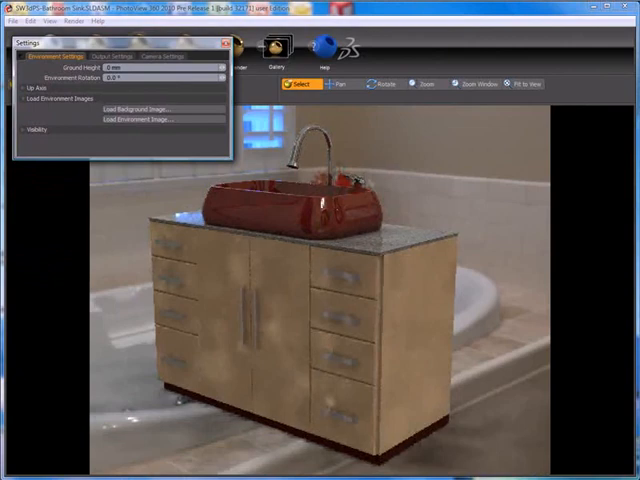
pyautogui.moveTo(435, 144)
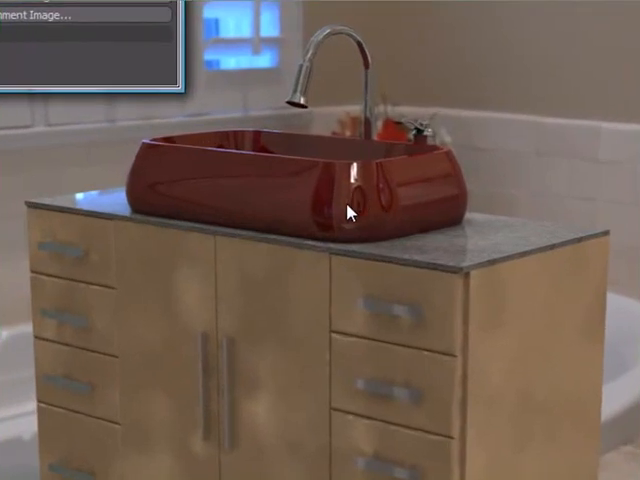
pyautogui.moveTo(357, 212)
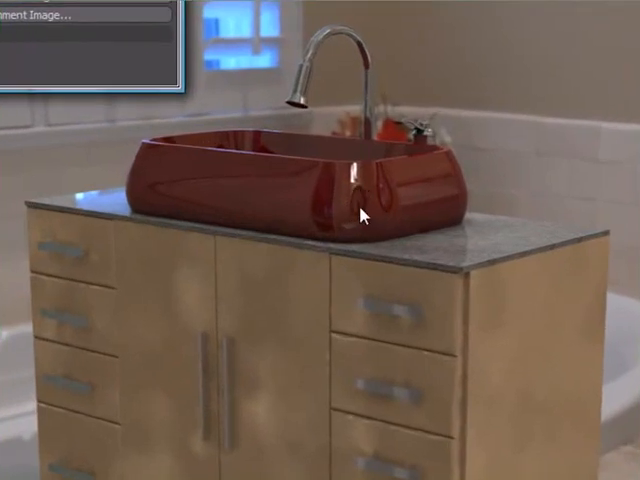
pyautogui.moveTo(352, 197)
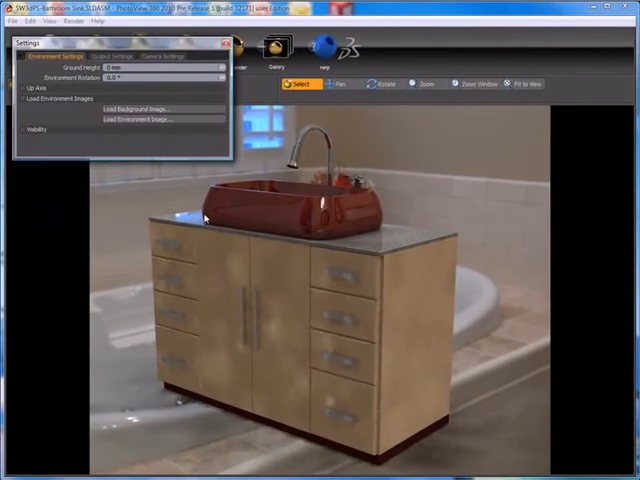
pyautogui.moveTo(380, 243)
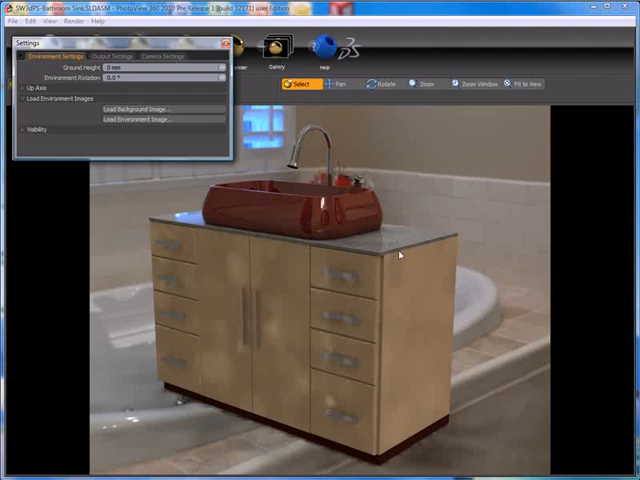
pyautogui.moveTo(246, 234)
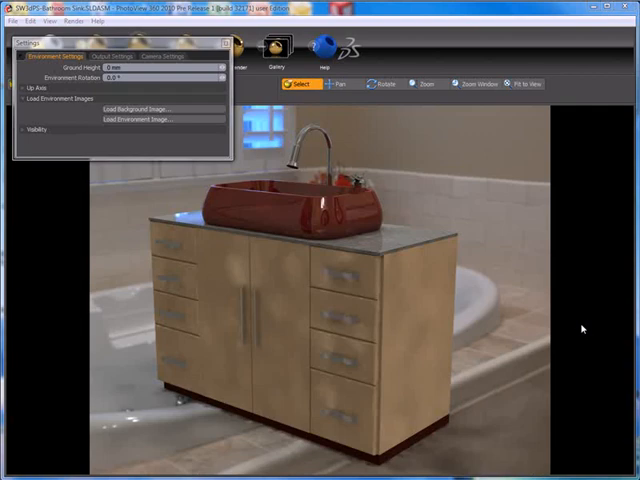
pyautogui.moveTo(148, 242)
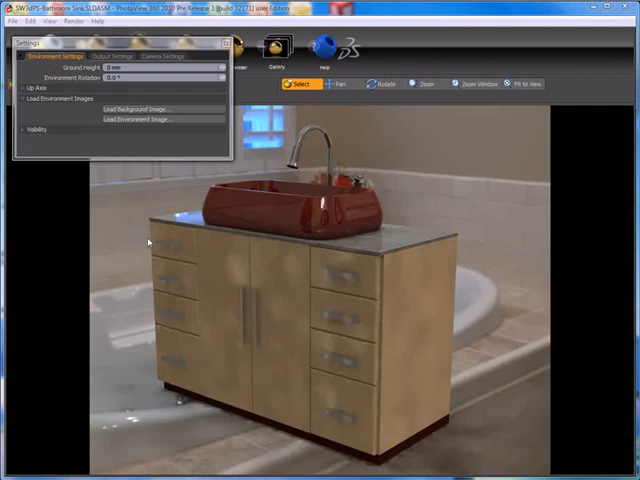
pyautogui.moveTo(430, 190)
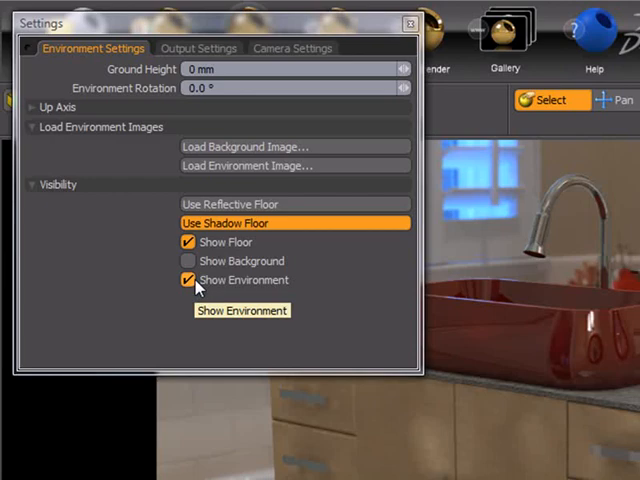
# - Uncheck Show Environment so the vanity renders against black
pyautogui.click(188, 280)
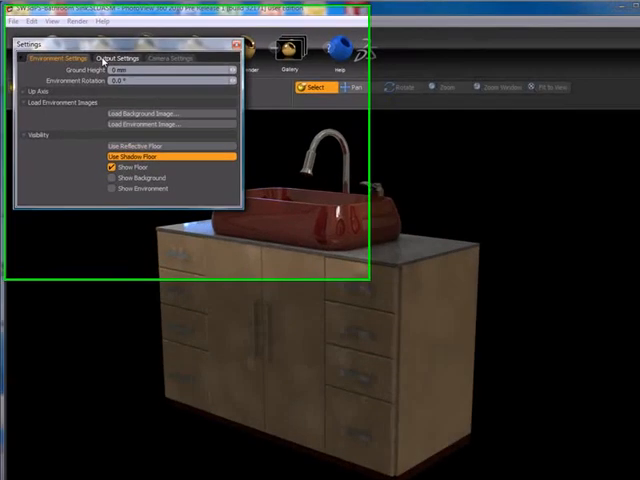
# - Switch to Output Settings to view gamma 1.6 and brightness 1.0 W/srm2
pyautogui.click(195, 91)
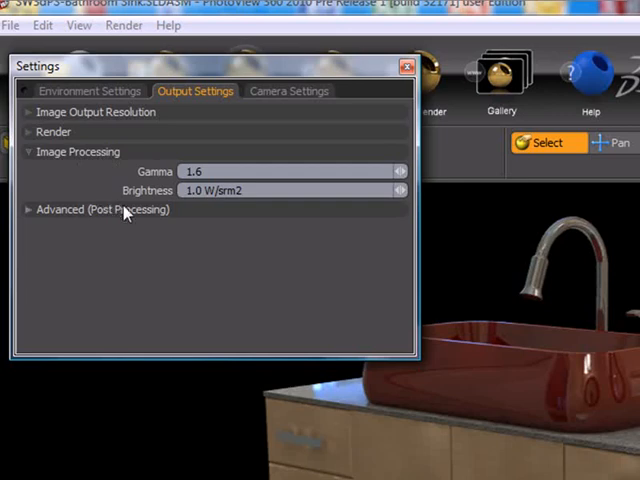
pyautogui.moveTo(150, 190)
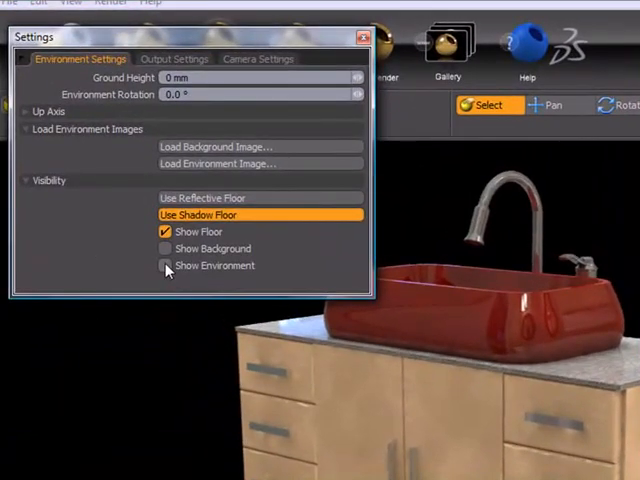
# - Show the environment, set output brightness to 4.0 W/srm2, and return to environment settings
pyautogui.click(165, 265)
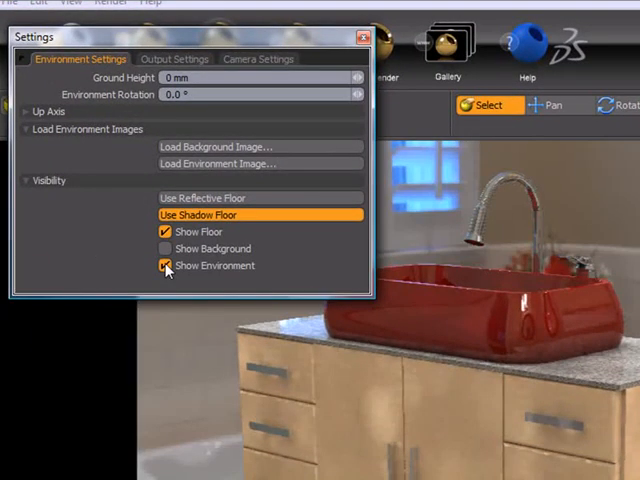
pyautogui.click(174, 58)
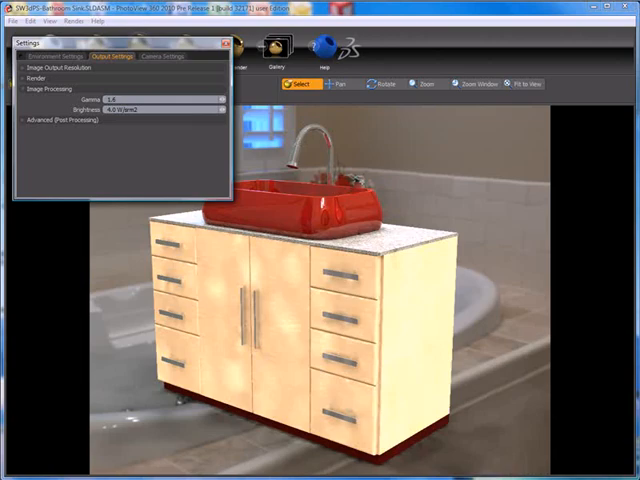
pyautogui.click(62, 56)
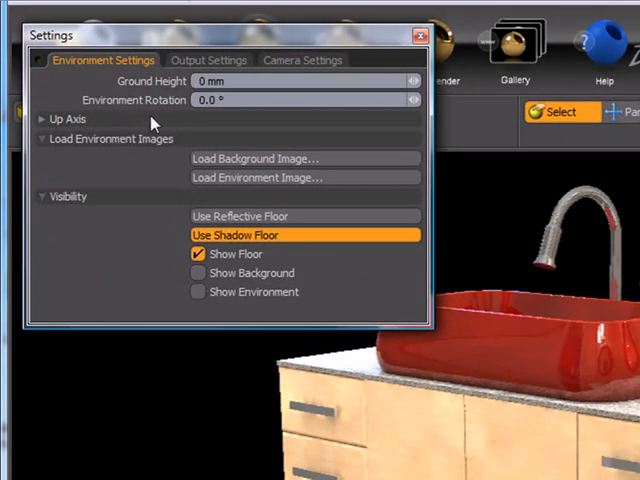
# - Switch to Output Settings to set brightness to 0.5 W/srm2
pyautogui.click(208, 60)
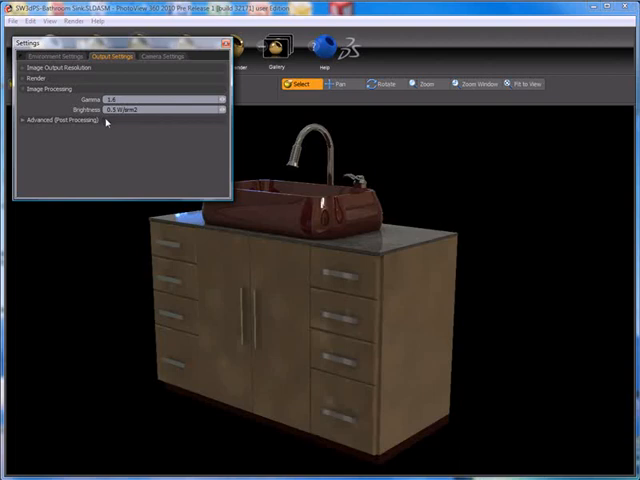
pyautogui.moveTo(64, 121)
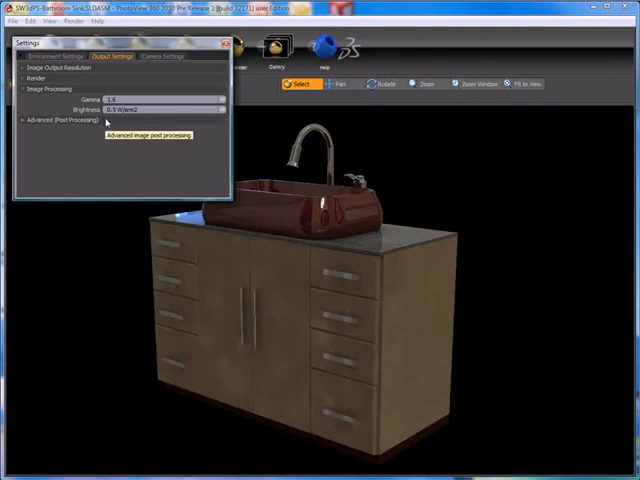